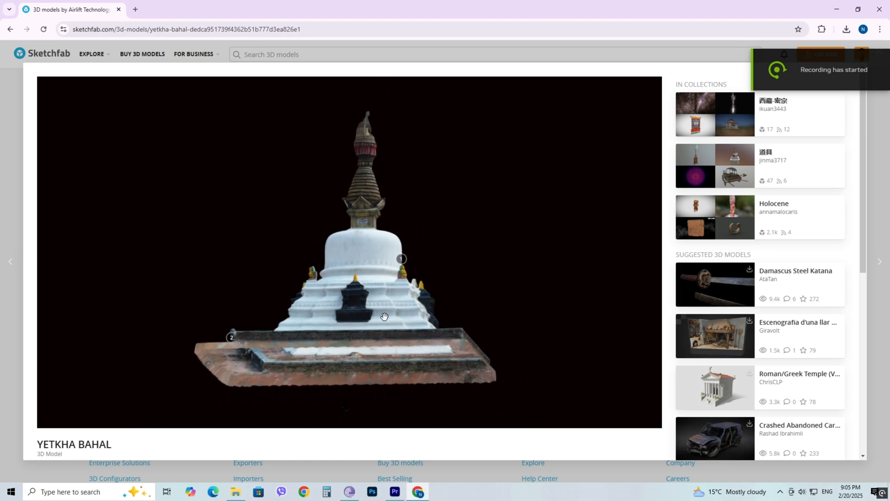
Orbit the Yetkha Bahal stupa model in the Sketchfab viewer to inspect it.
left_click_drag(384, 316, 462, 381)
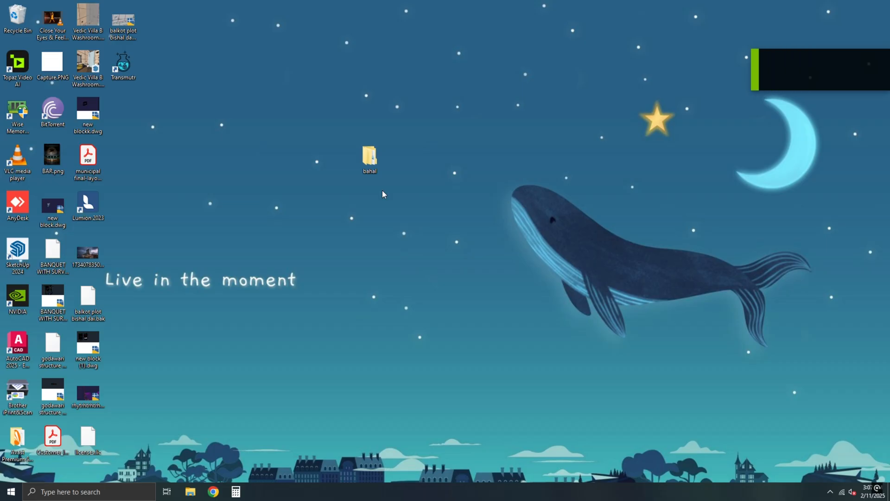
mouse_move(369, 158)
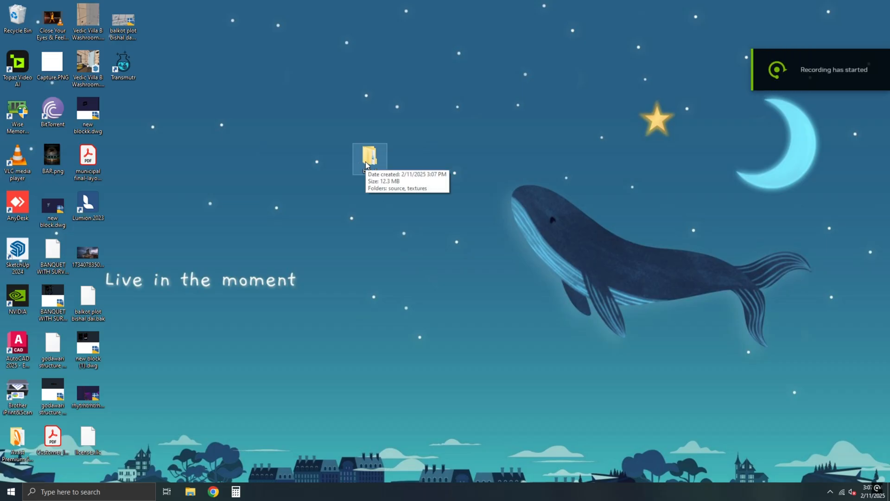
Extract model.zip in bahal's source folder into model.obj, .mtl and .jpg, then view the textures folder.
double_click(371, 155)
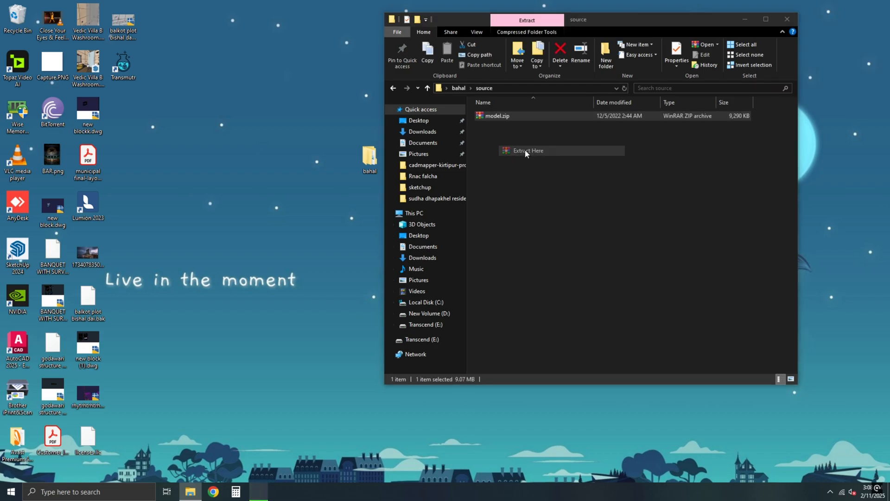
left_click(527, 151)
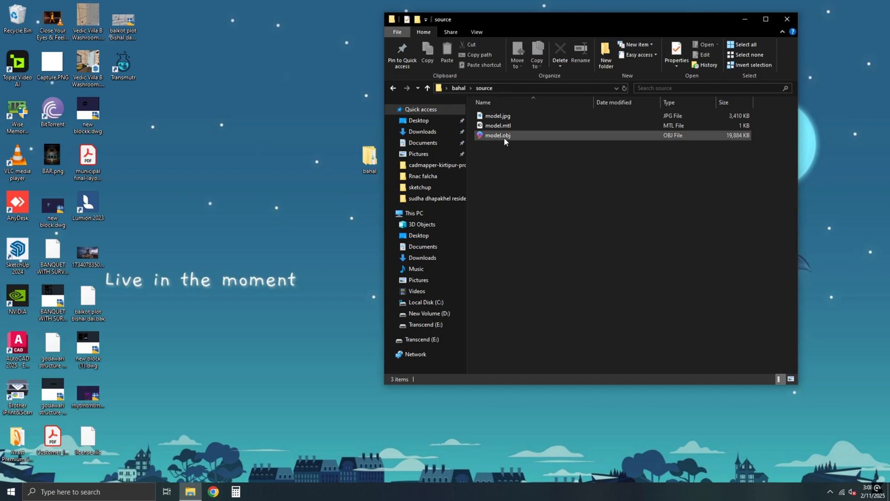
left_click(497, 125)
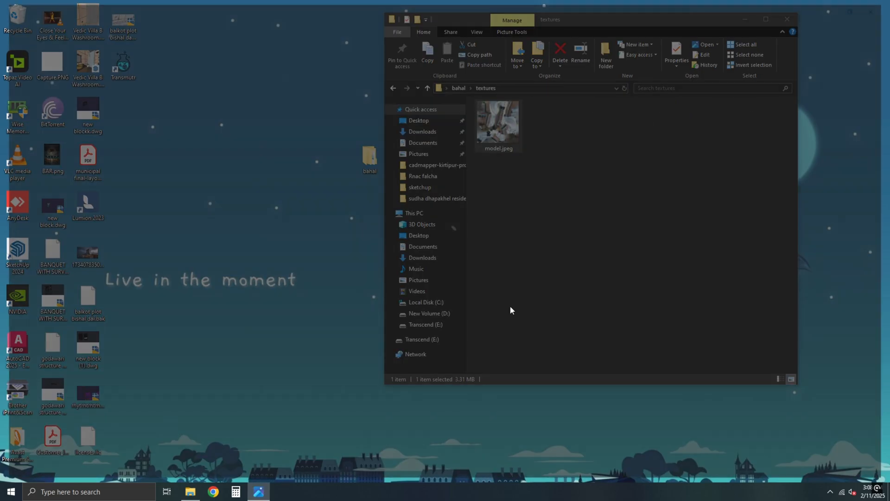
left_click(589, 203)
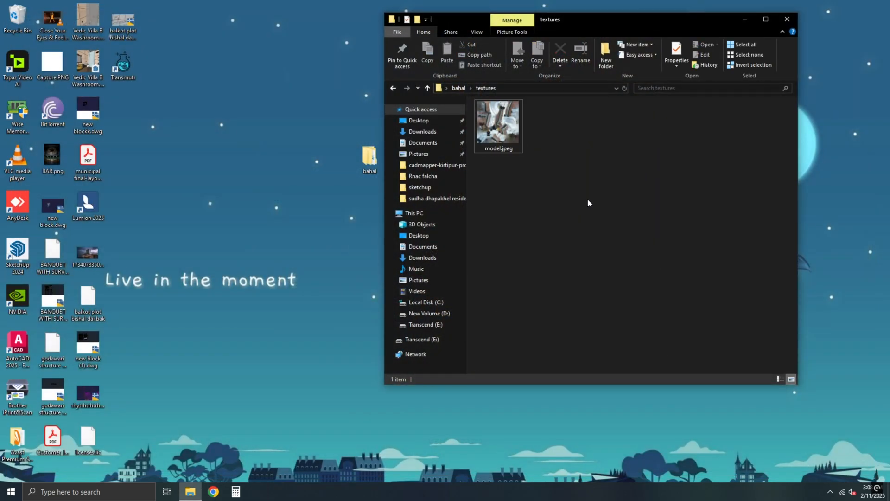
left_click_drag(567, 19, 587, 36)
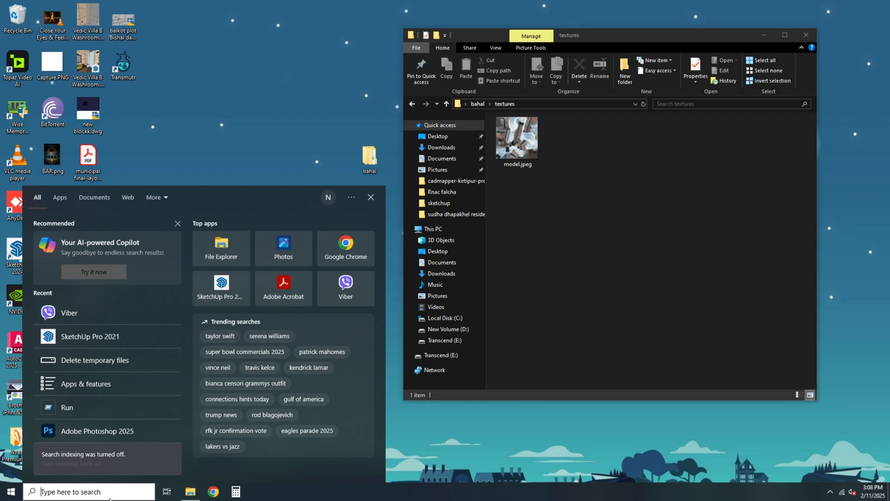
Launch SketchUp Pro 2021 and start a new model from the Architectural Inches template.
type("sket")
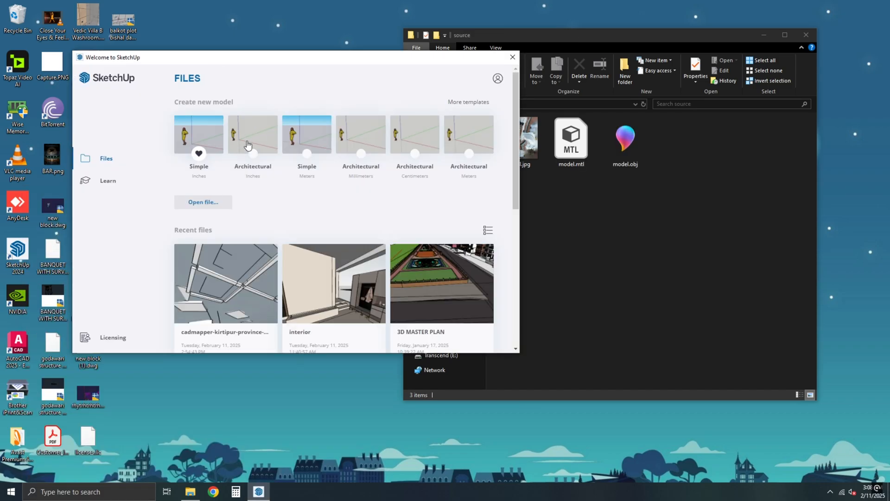
left_click(252, 134)
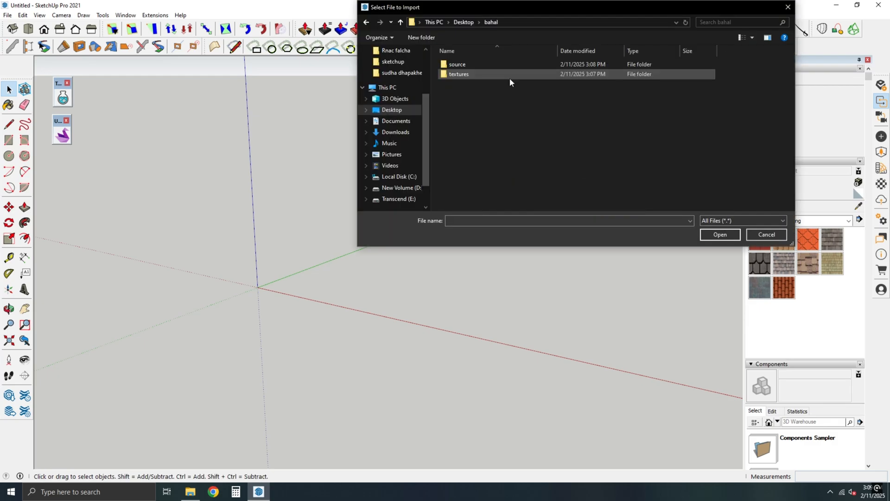
Select model.obj from the bahal source folder as the import file.
left_click(457, 64)
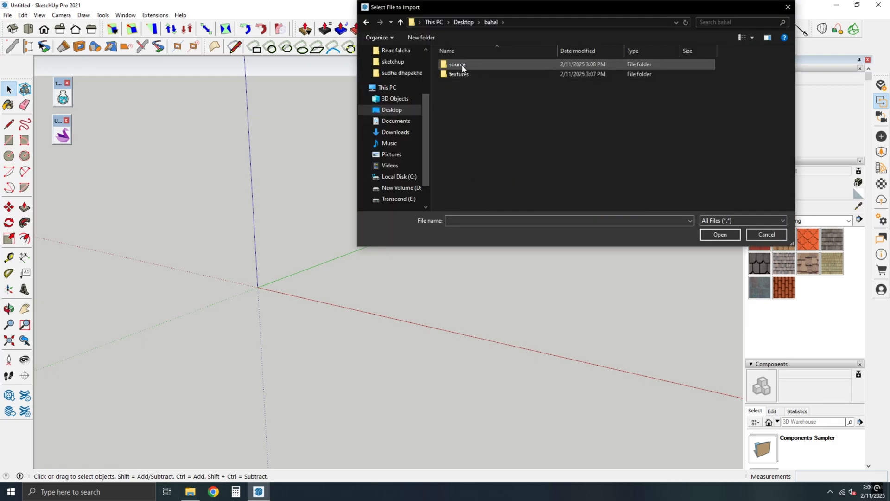
double_click(457, 64)
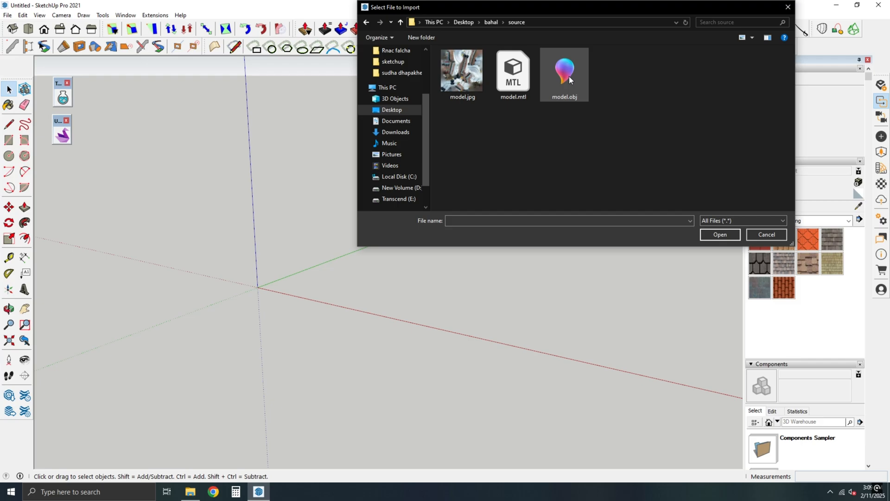
left_click(564, 69)
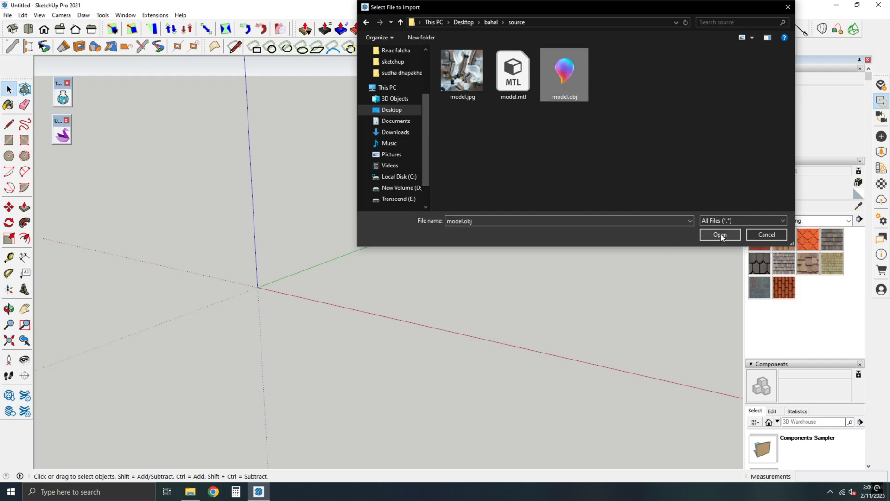
left_click(720, 234)
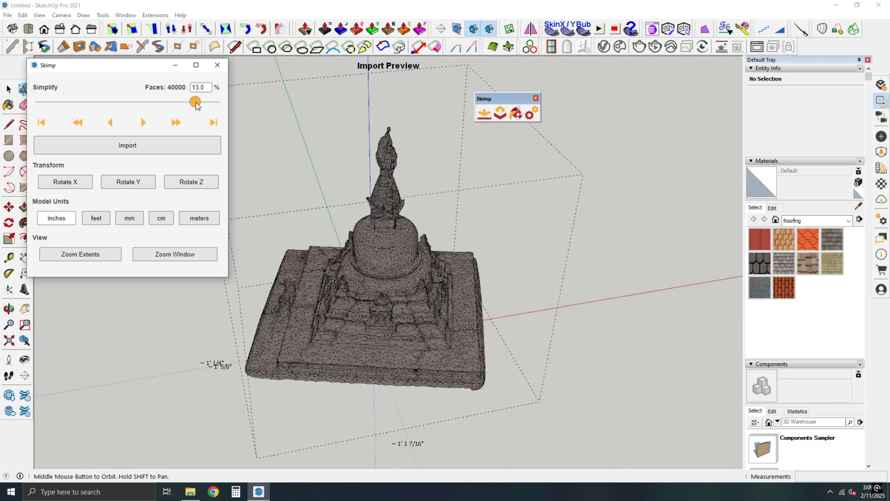
Simplify the stupa mesh to 29.5% (about 90,600 faces) in Skimp and import it.
left_click_drag(195, 102, 50, 102)
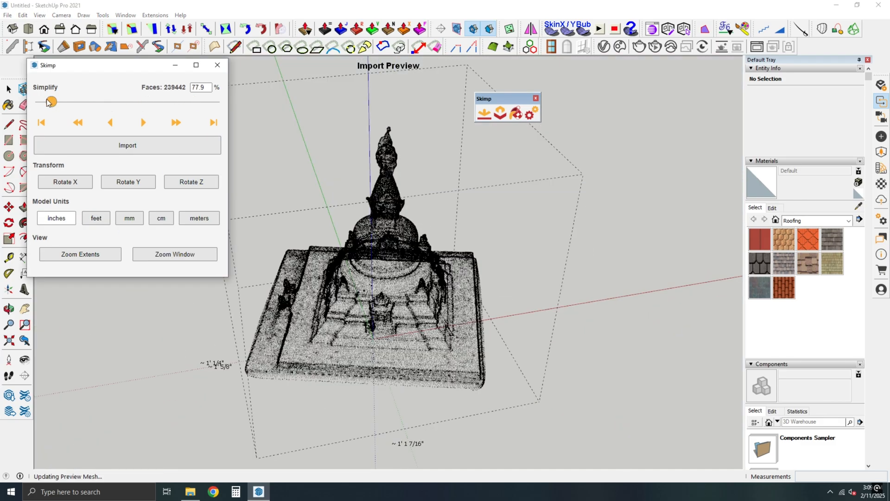
left_click_drag(51, 102, 127, 102)
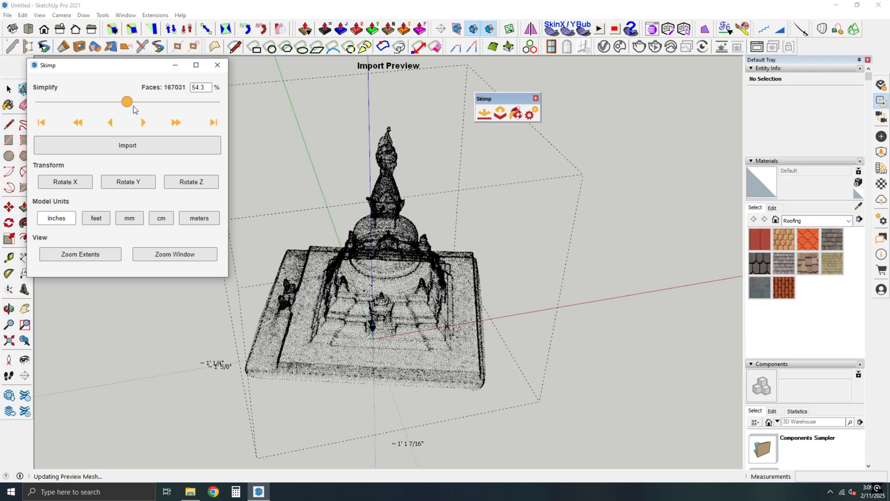
left_click_drag(127, 101, 165, 102)
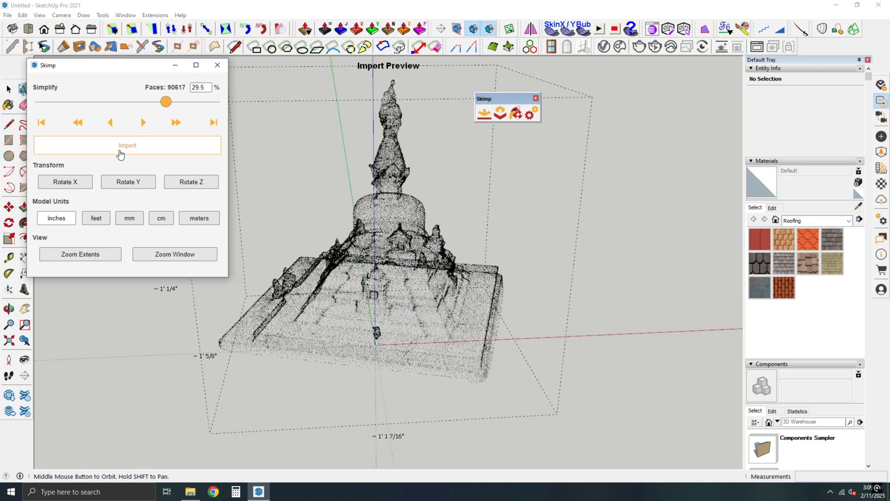
left_click(128, 145)
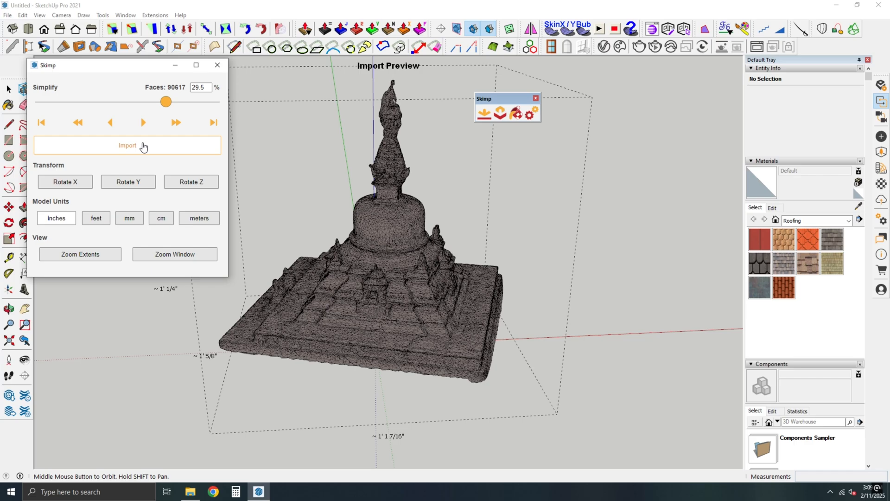
left_click(128, 145)
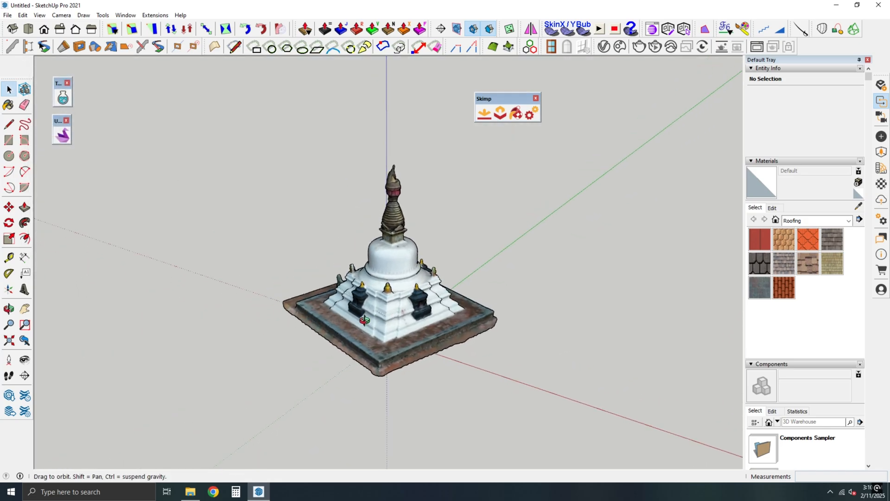
Orbit around the imported textured stupa to inspect it.
left_click_drag(364, 320, 605, 272)
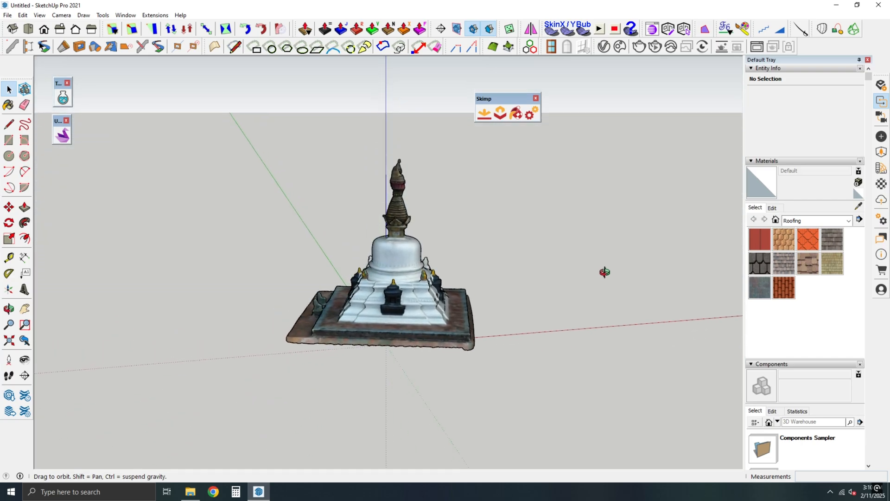